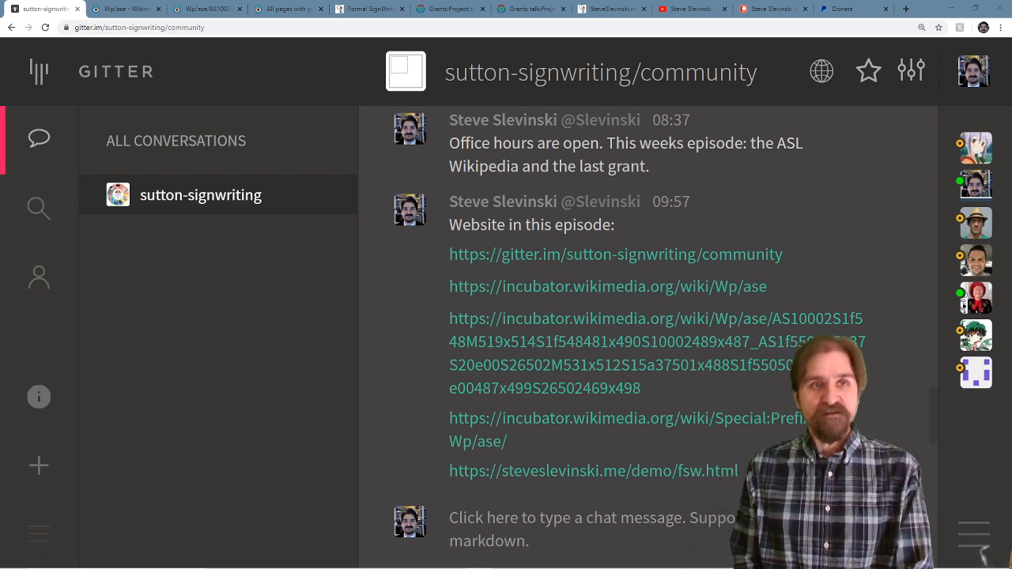
- Switch to the Wp/ase/AS14e tab showing the ASL Wikipedia SignWriting page
{"action": "left_click", "coordinate": [118, 8]}
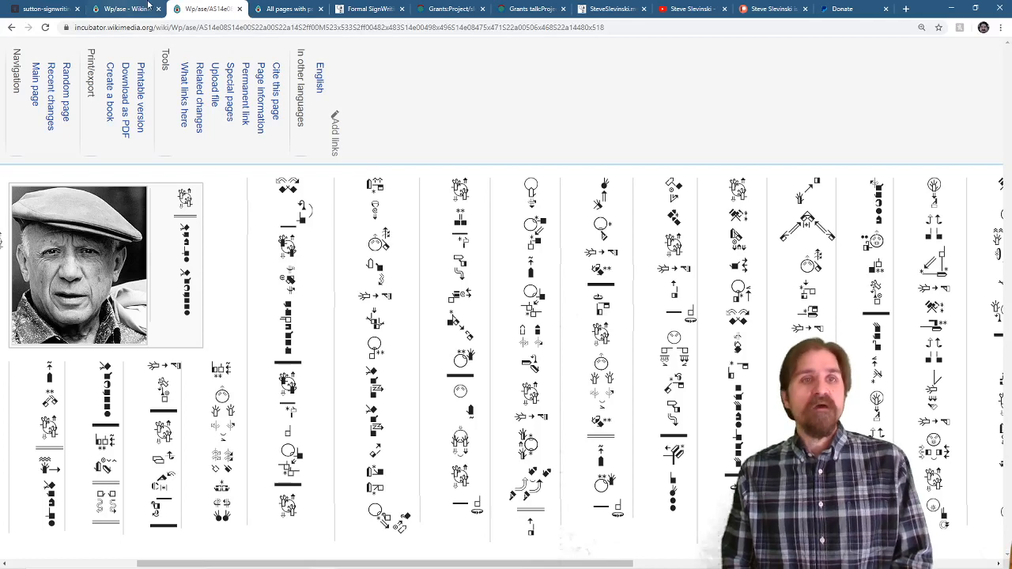
- Show the 'All pages with prefix' Wp/ase list and scroll through it
{"action": "left_click", "coordinate": [288, 9]}
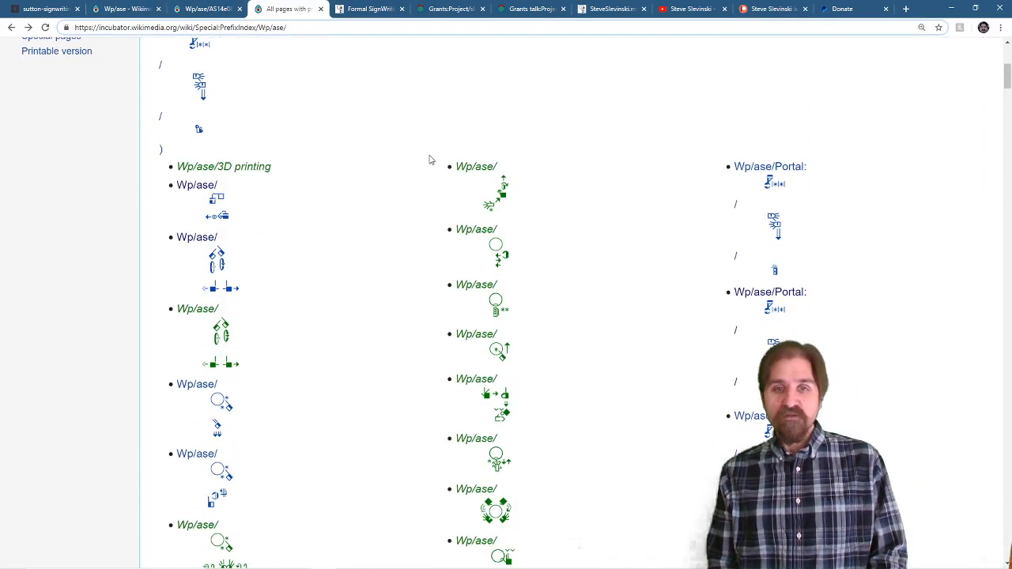
{"action": "scroll", "scroll_direction": "down", "scroll_amount": 3}
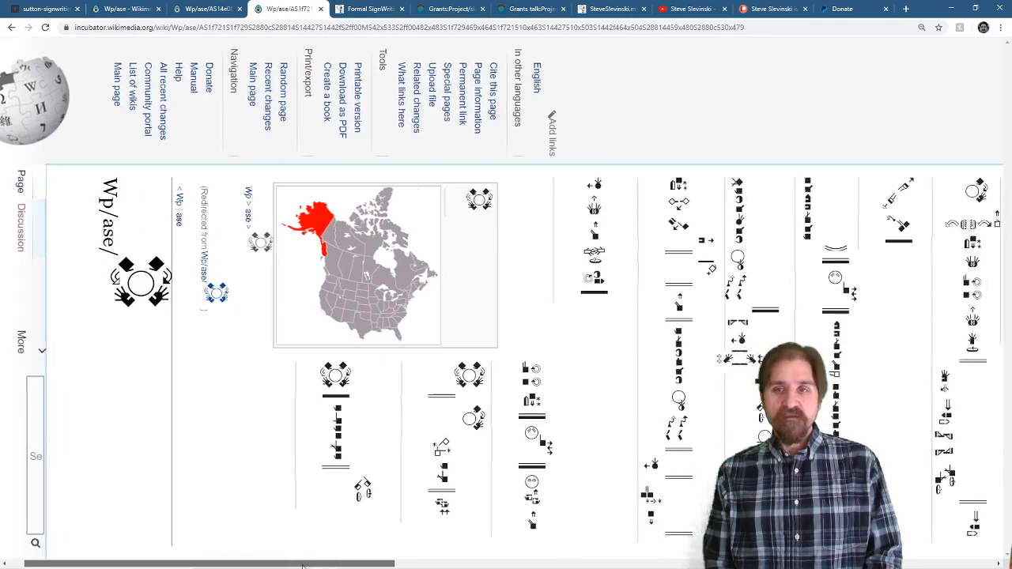
{"action": "scroll", "scroll_direction": "down", "scroll_amount": 3}
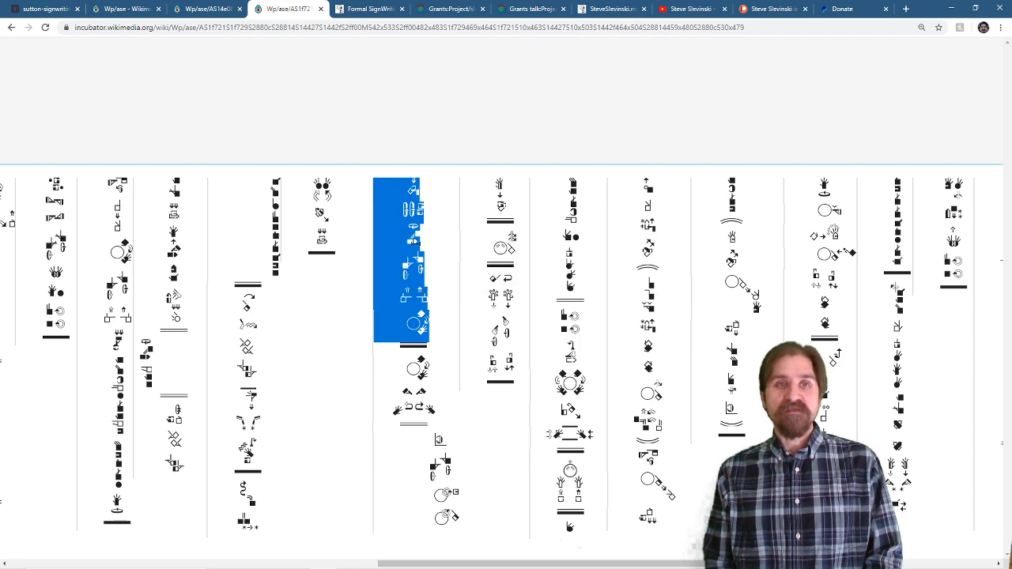
- View the Formal SignWriting demo output, then switch to the Grants:Project font proposal tab
{"action": "left_click", "coordinate": [369, 9]}
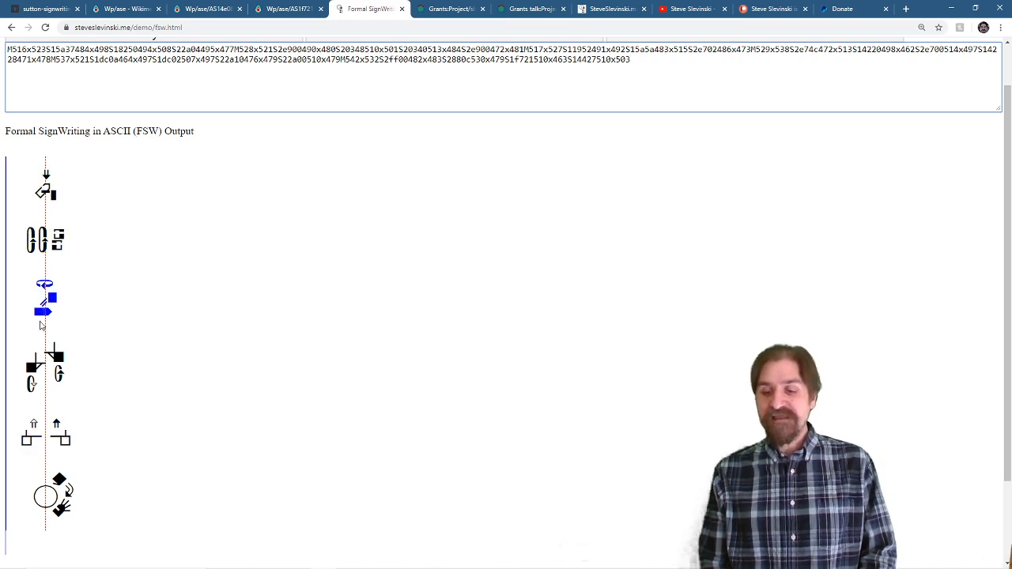
{"action": "left_click", "coordinate": [449, 8]}
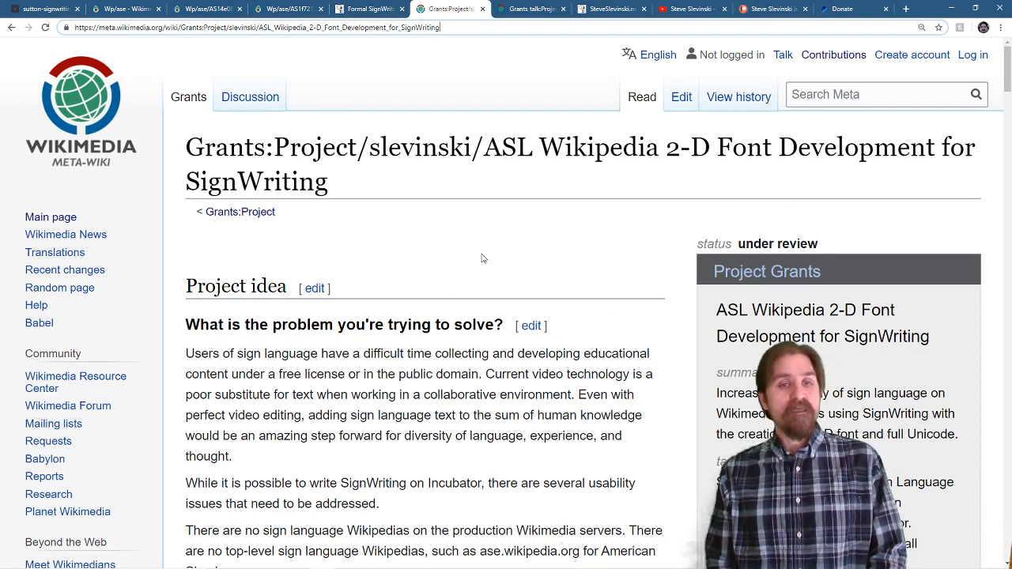
- Scroll down the 2-D Font Development grant proposal page
{"action": "scroll", "scroll_direction": "down", "scroll_amount": 3}
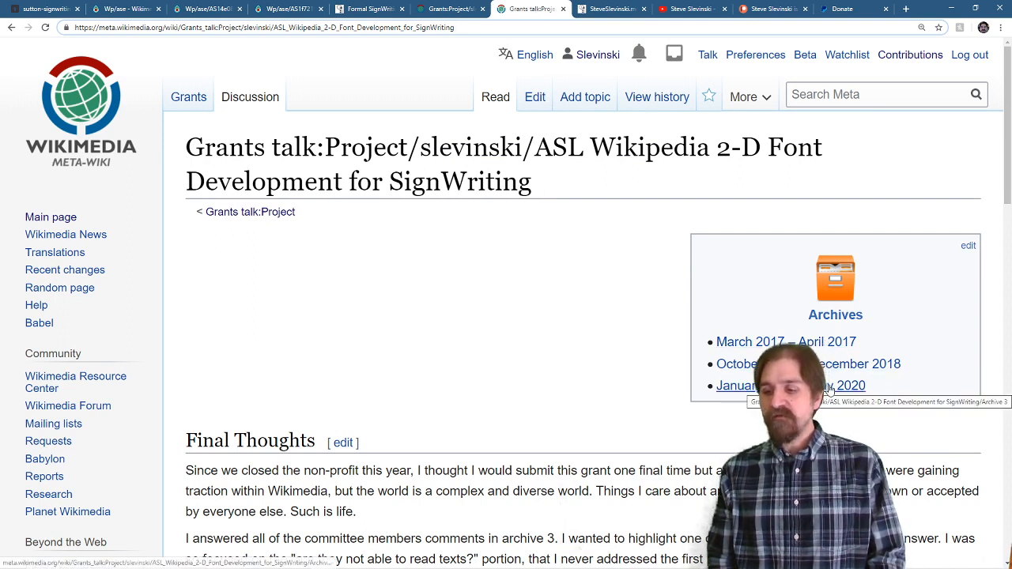
{"action": "scroll", "scroll_direction": "down", "scroll_amount": 3}
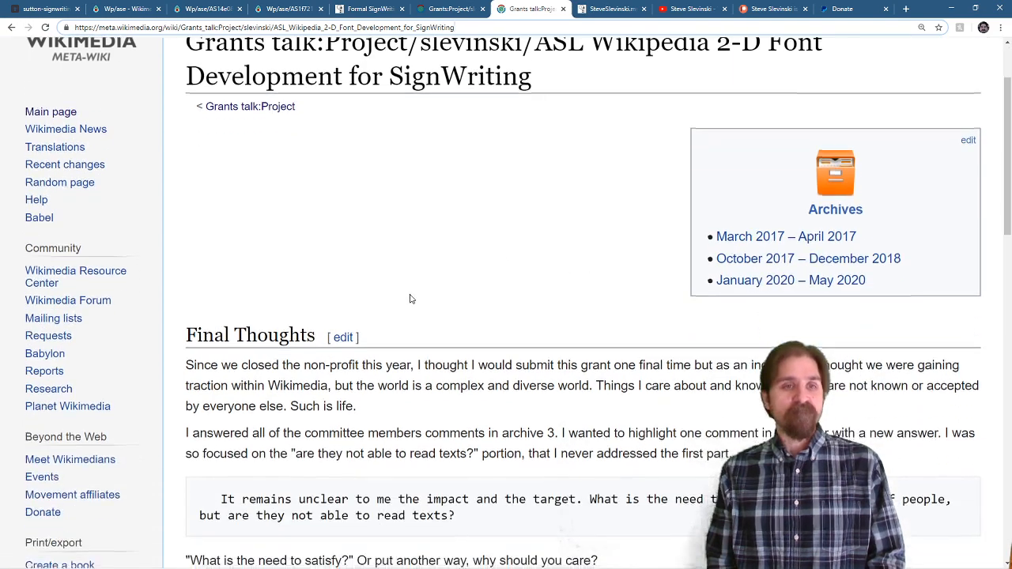
{"action": "scroll", "scroll_direction": "down", "scroll_amount": 3}
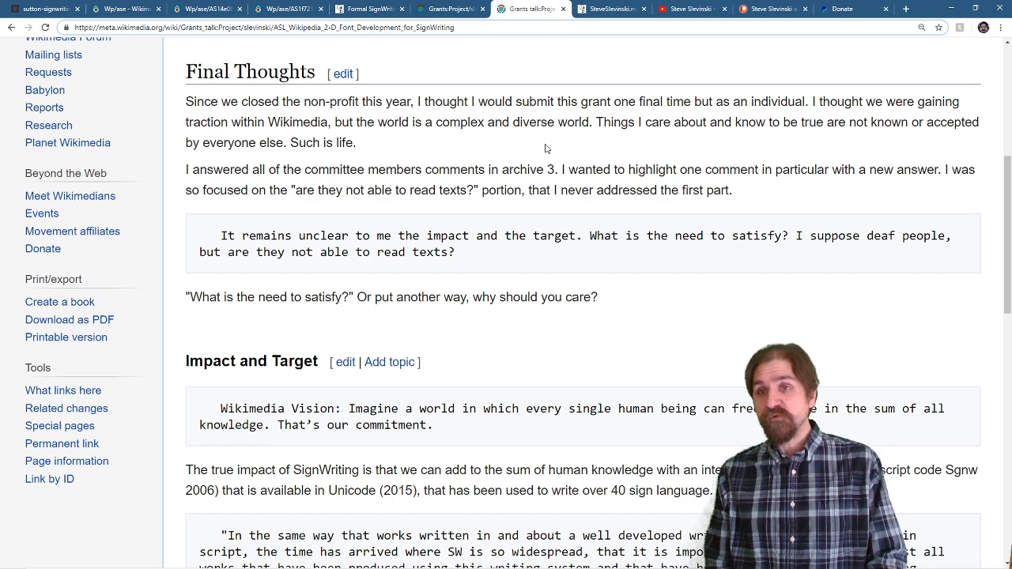
{"action": "scroll", "scroll_direction": "down", "scroll_amount": 3}
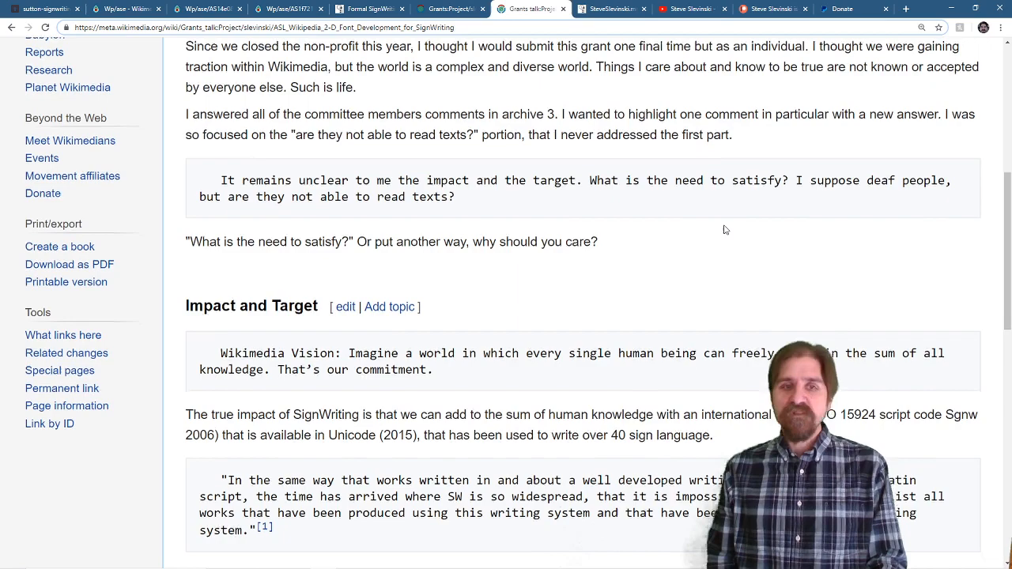
{"action": "scroll", "scroll_direction": "down", "scroll_amount": 3}
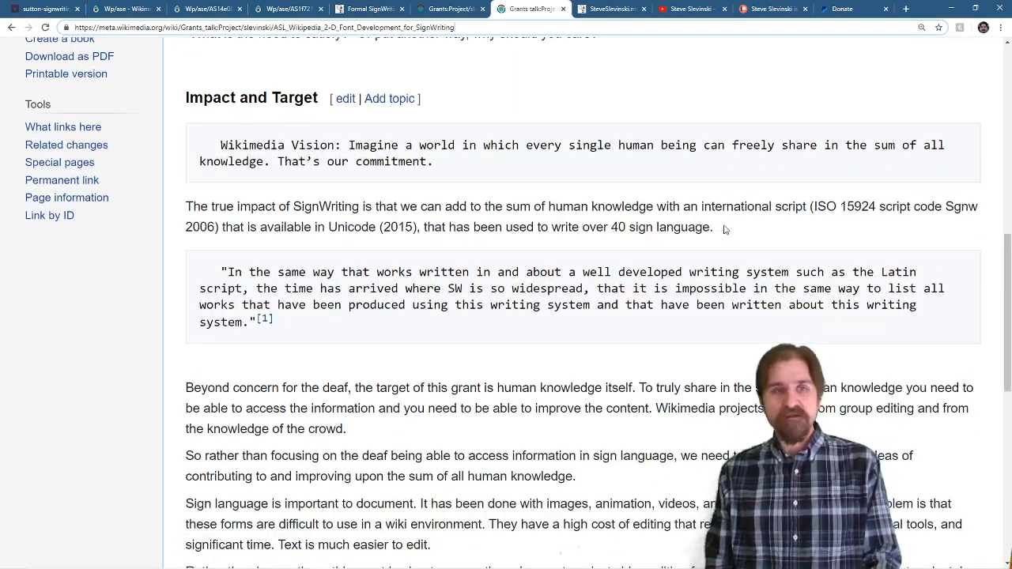
{"action": "scroll", "scroll_direction": "down", "scroll_amount": 3}
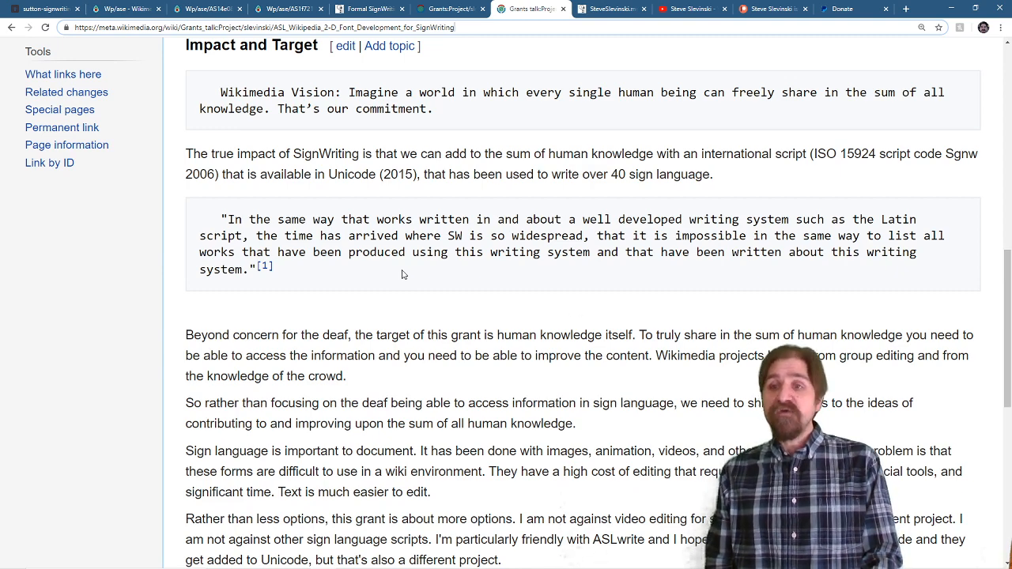
{"action": "scroll", "scroll_direction": "down", "scroll_amount": 3}
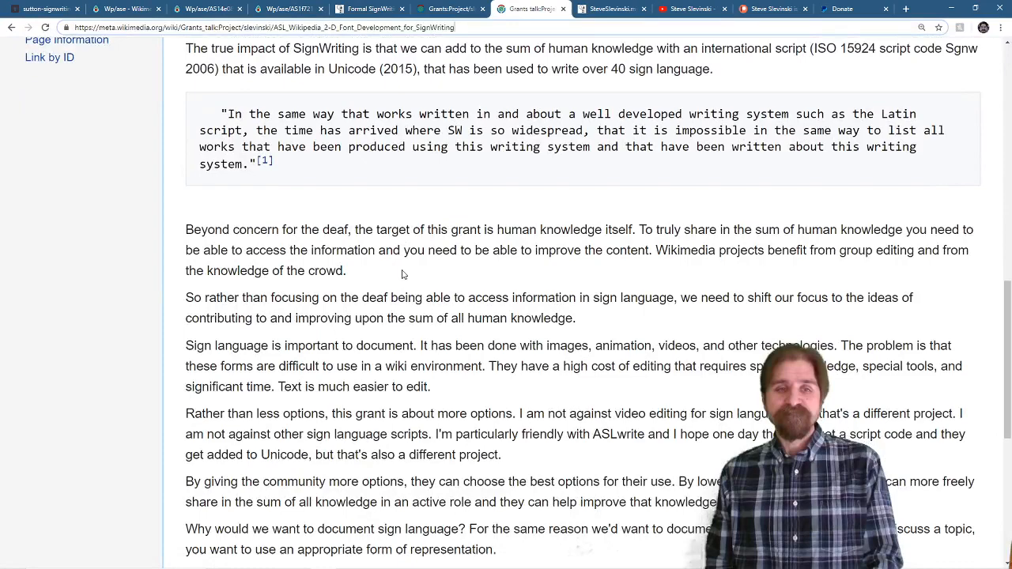
{"action": "scroll", "scroll_direction": "down", "scroll_amount": 3}
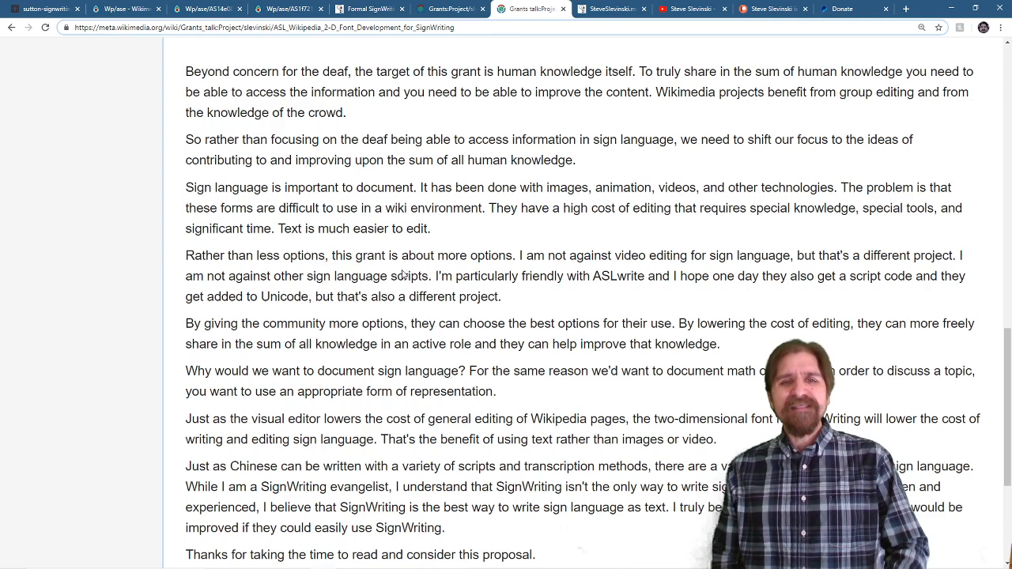
{"action": "scroll", "scroll_direction": "down", "scroll_amount": 3}
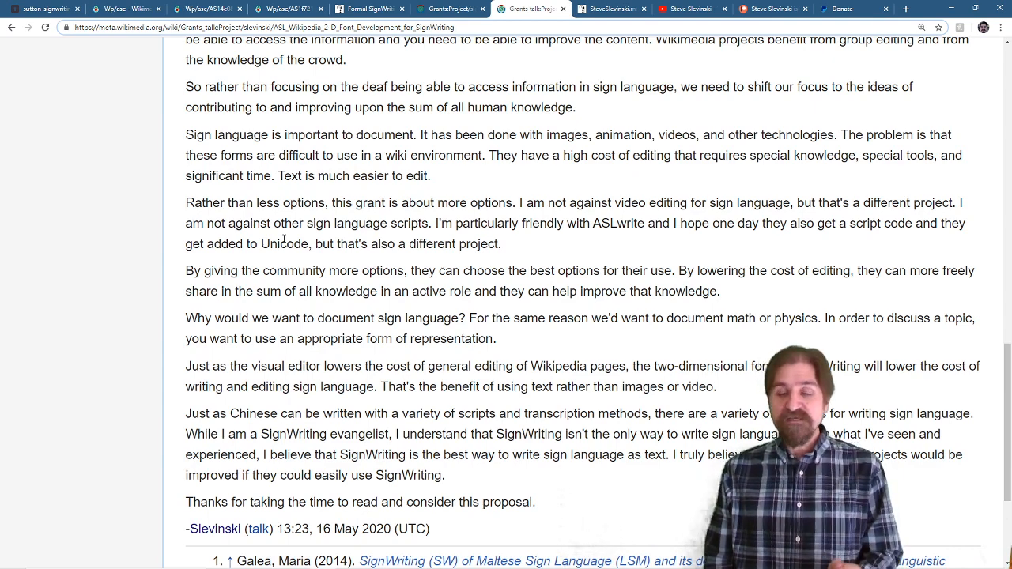
{"action": "scroll", "scroll_direction": "down", "scroll_amount": 3}
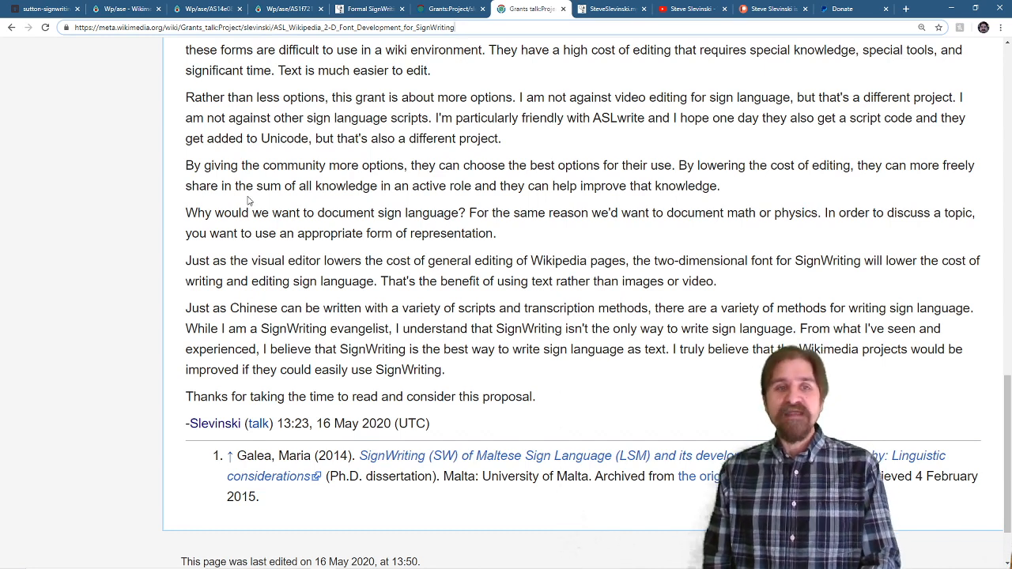
{"action": "scroll", "scroll_direction": "down", "scroll_amount": 3}
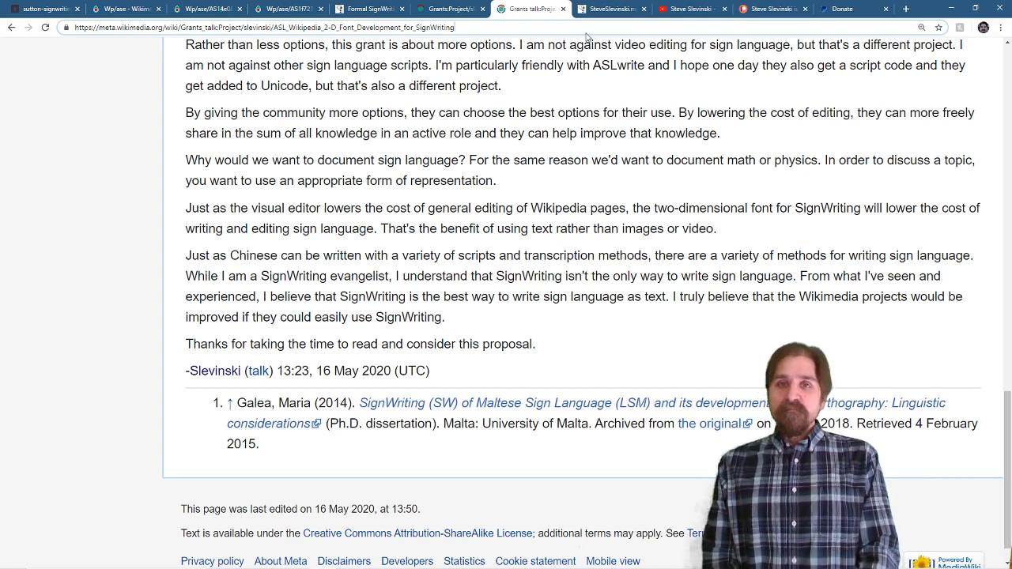
{"action": "left_click", "coordinate": [609, 9]}
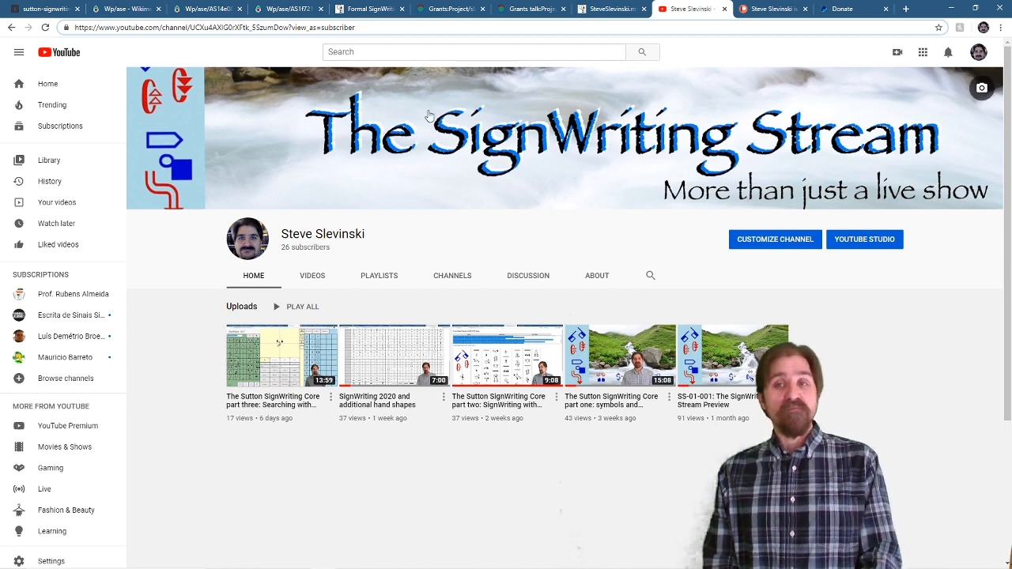
{"action": "mouse_move", "coordinate": [488, 162]}
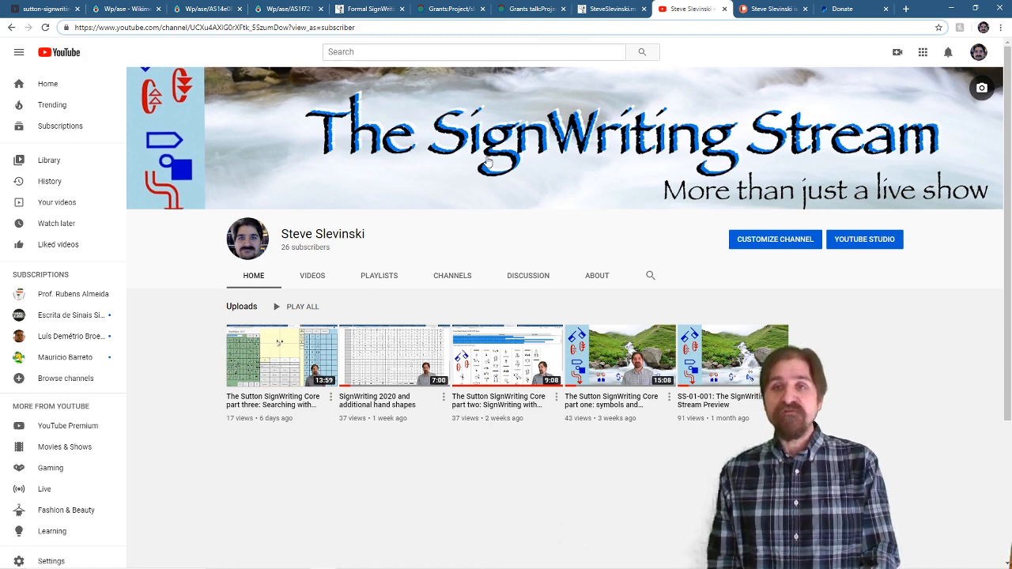
- Show the SignWriting Stream Patreon page and scroll past its $1 and $10 tiers to About
{"action": "left_click", "coordinate": [774, 9]}
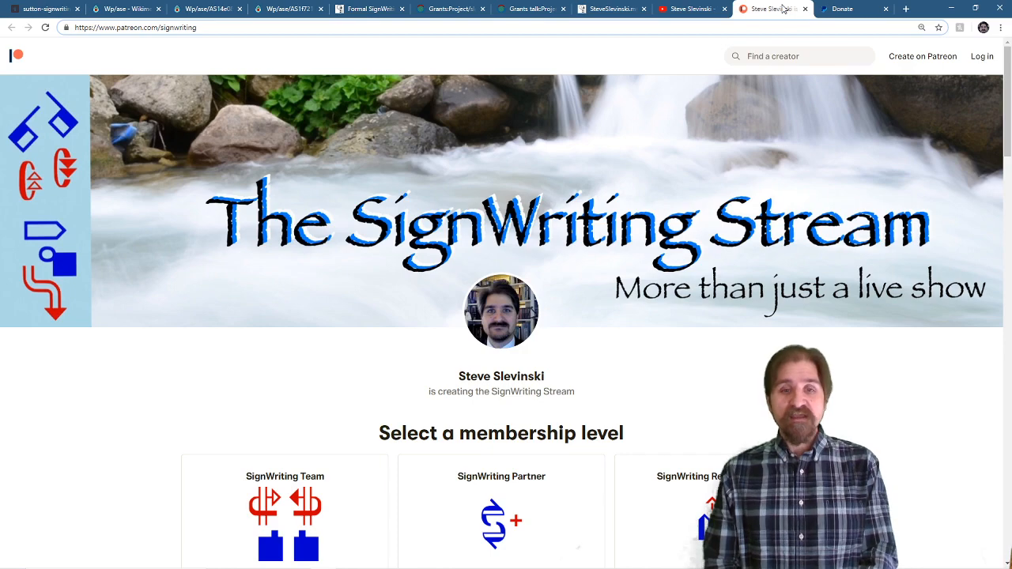
{"action": "scroll", "scroll_direction": "down", "scroll_amount": 3}
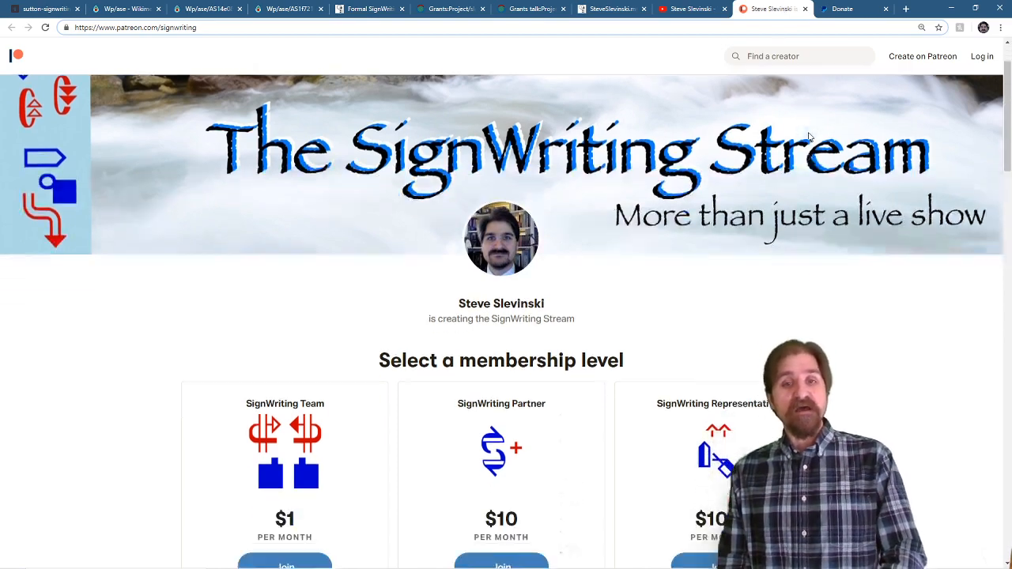
{"action": "scroll", "scroll_direction": "down", "scroll_amount": 3}
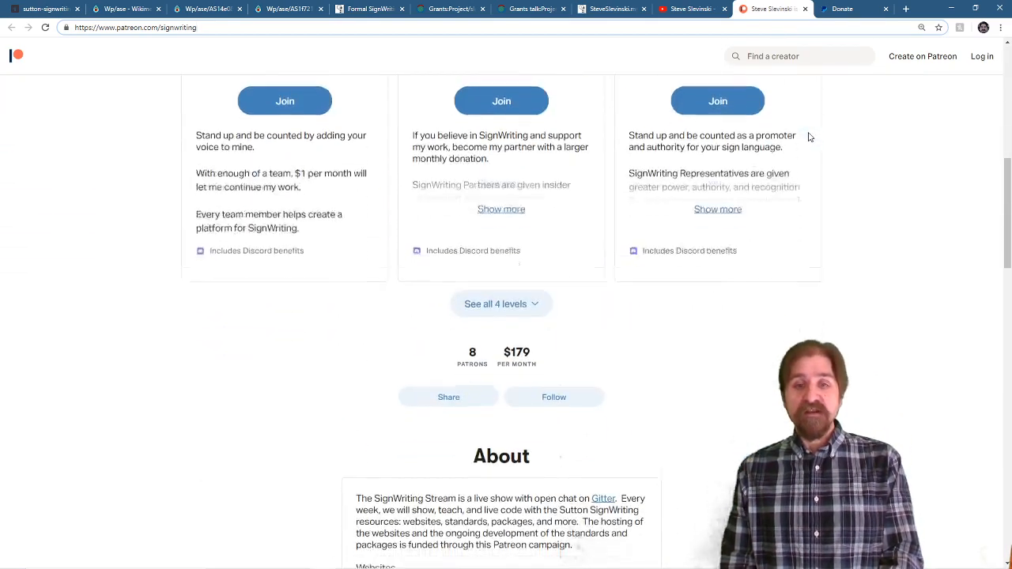
{"action": "scroll", "scroll_direction": "down", "scroll_amount": 3}
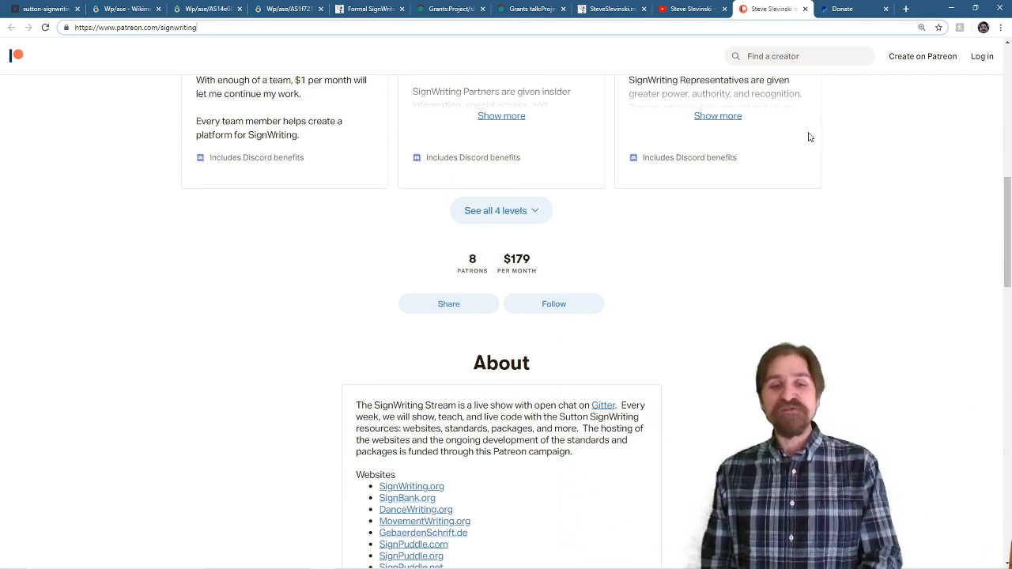
{"action": "scroll", "scroll_direction": "down", "scroll_amount": 3}
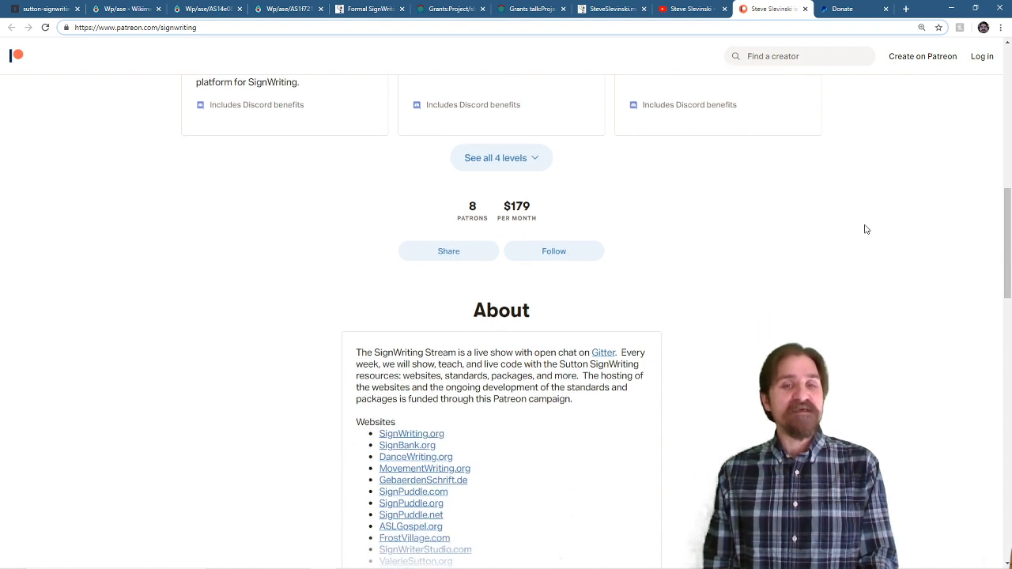
{"action": "mouse_move", "coordinate": [824, 211]}
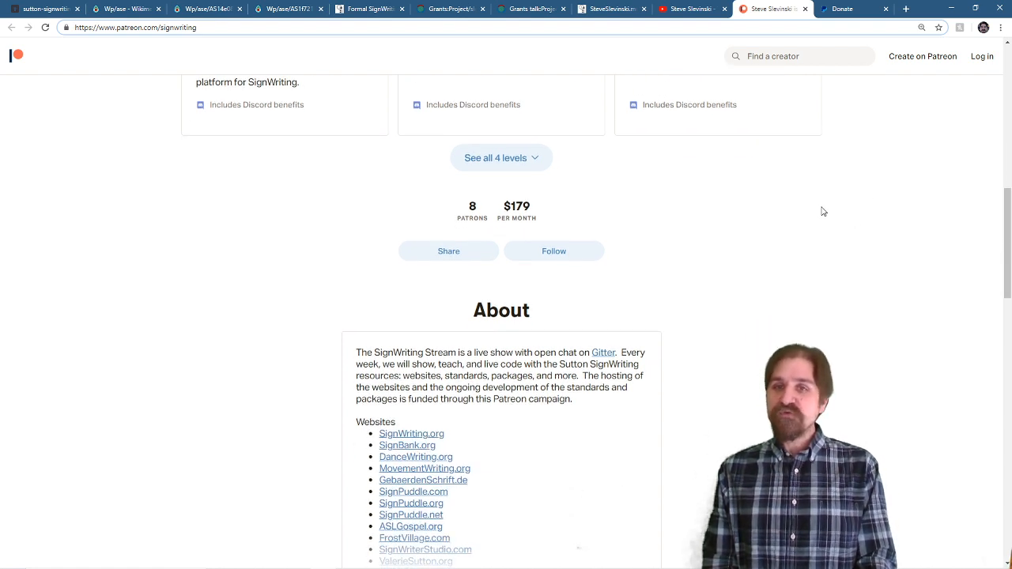